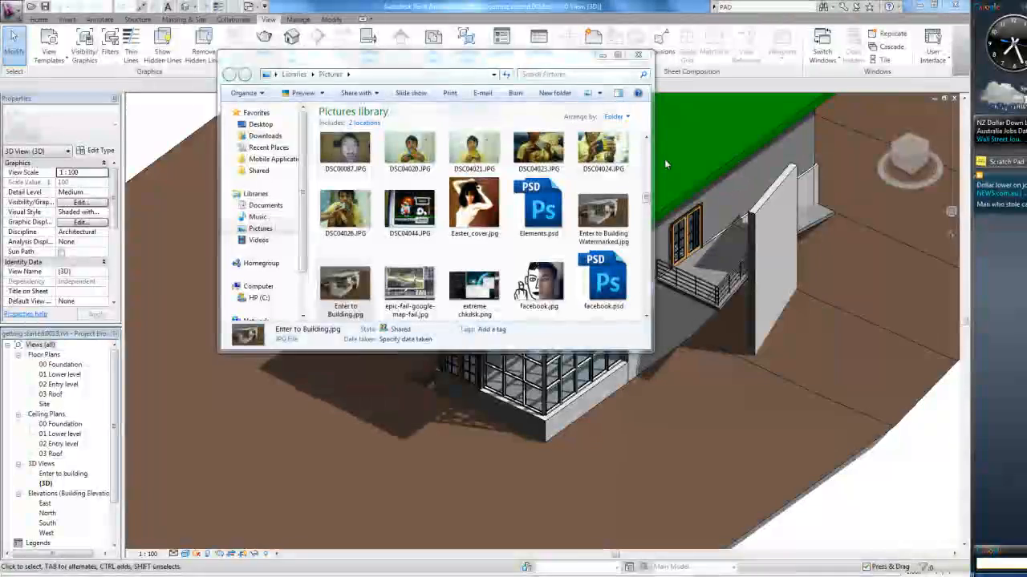
- Close the Pictures library window and return to the Revit 3D view
click(638, 55)
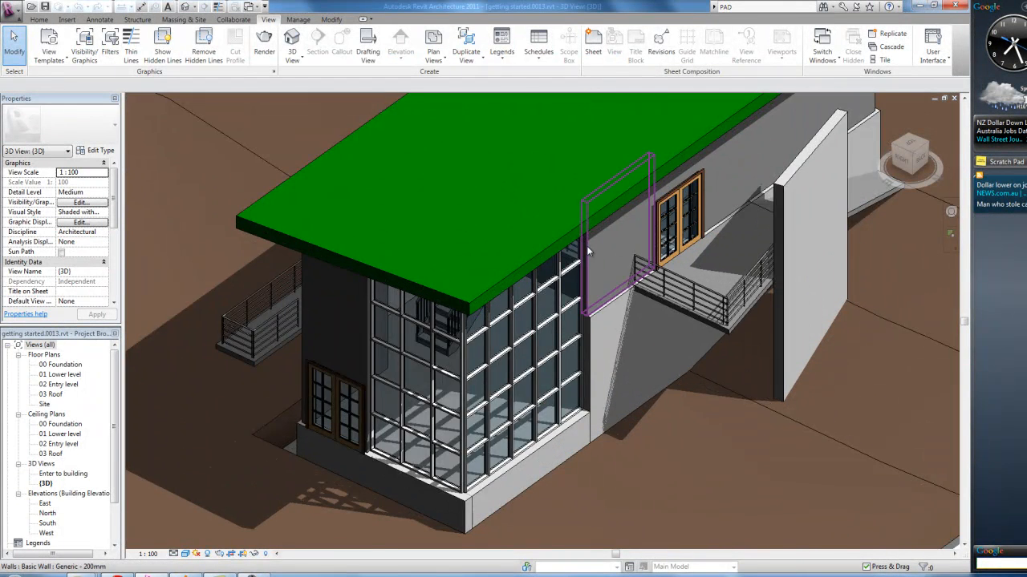
click(292, 40)
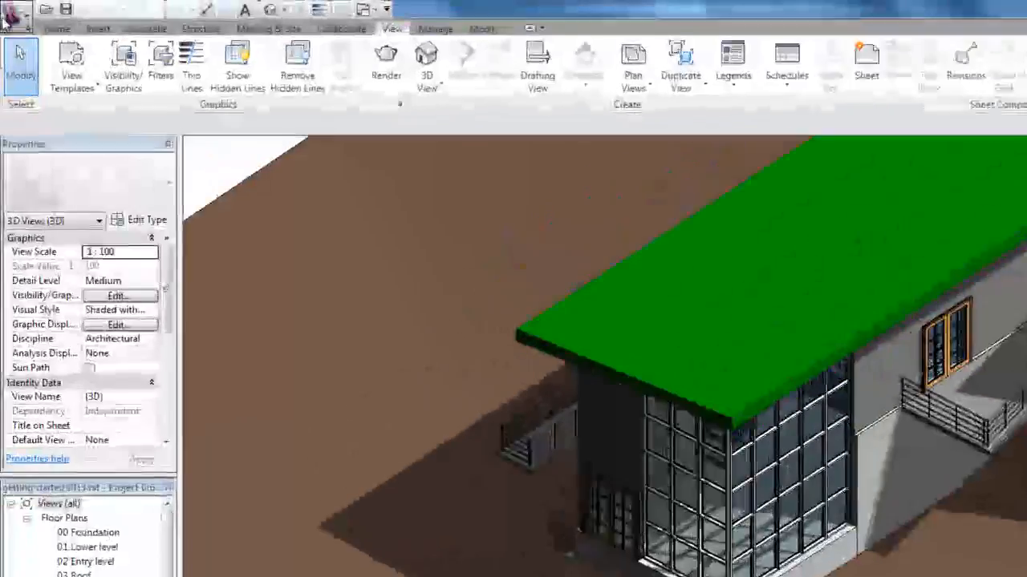
- Start a new blank project from the Application menu
click(17, 14)
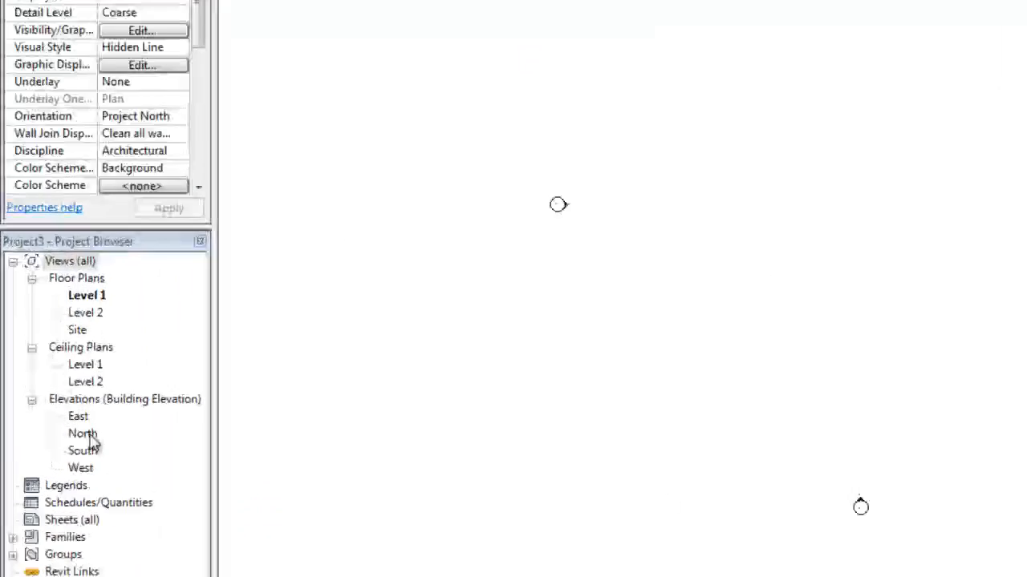
- Show the North elevation and start the Level tool to add levels
double_click(82, 433)
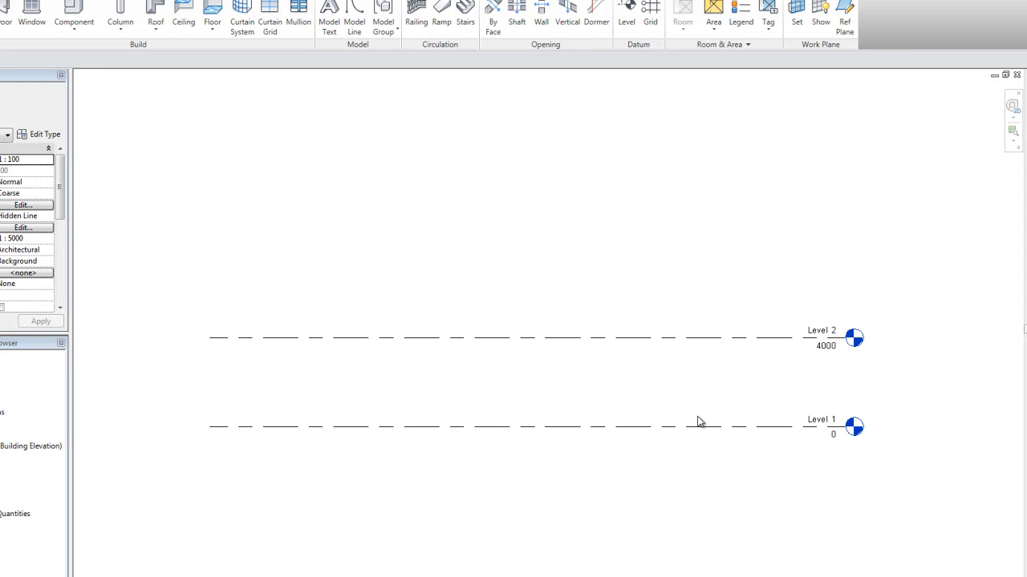
mouse_move(449, 100)
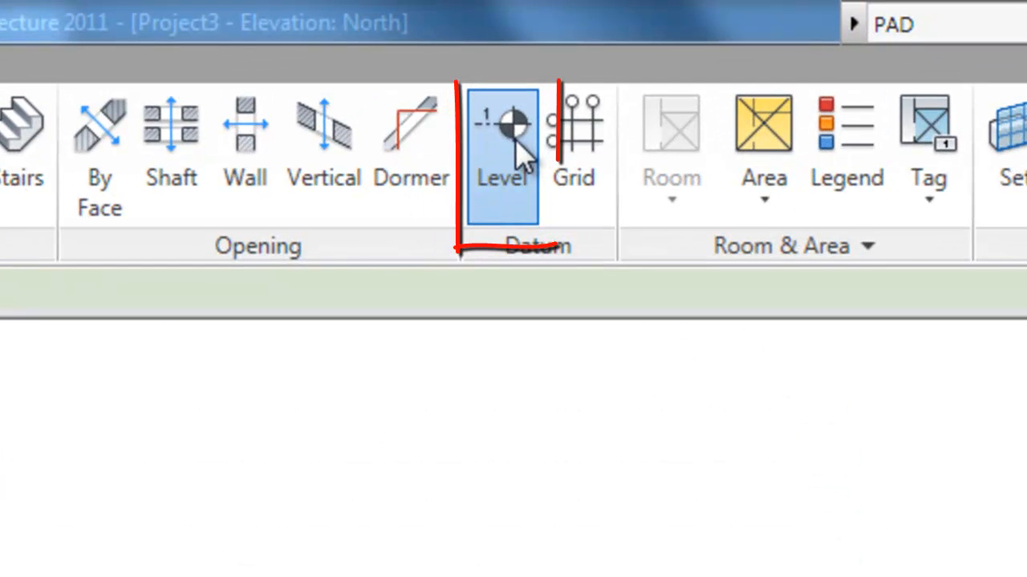
click(500, 128)
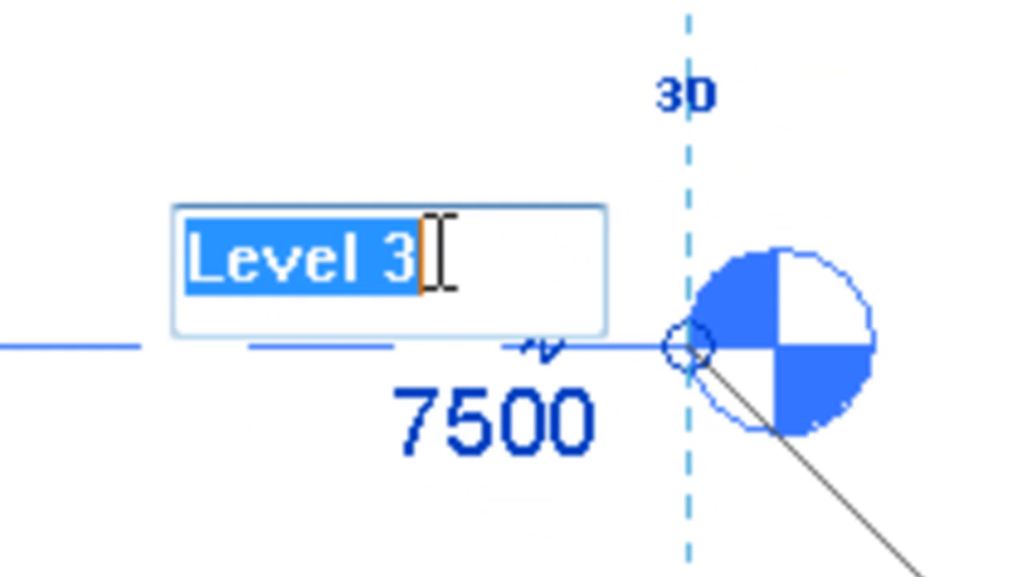
- Rename the new level at 7500 to '02 Entry level'
text(02 Entry leve)
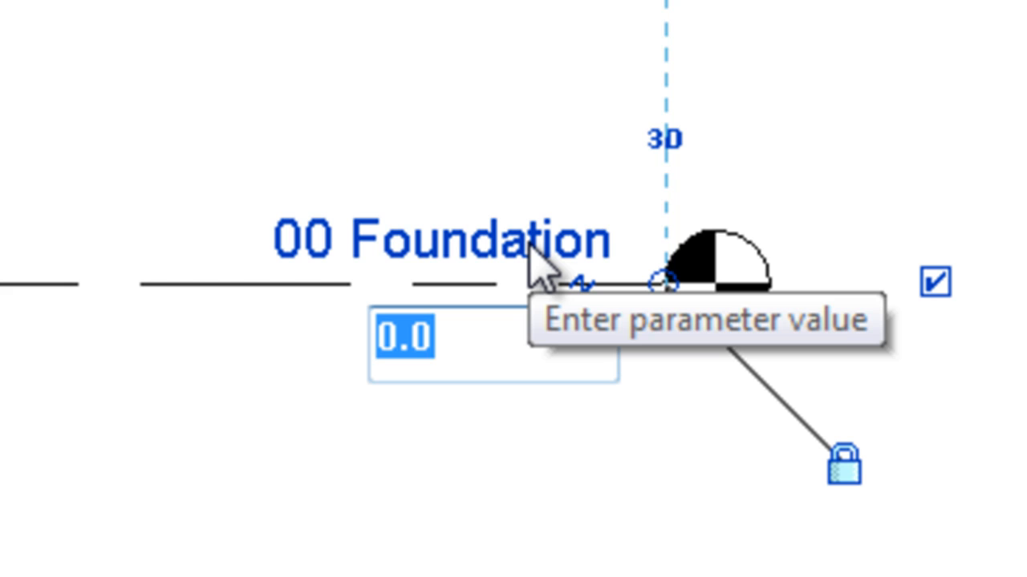
- Set 01 Lower level to -3000 and confirm 03 Roof at 3000
text(-3000)
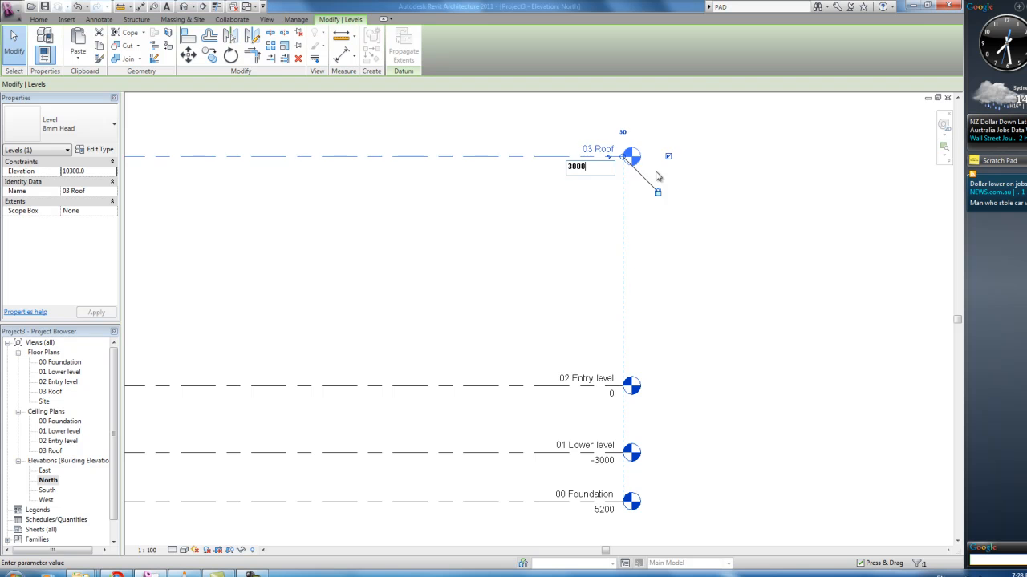
key(Return)
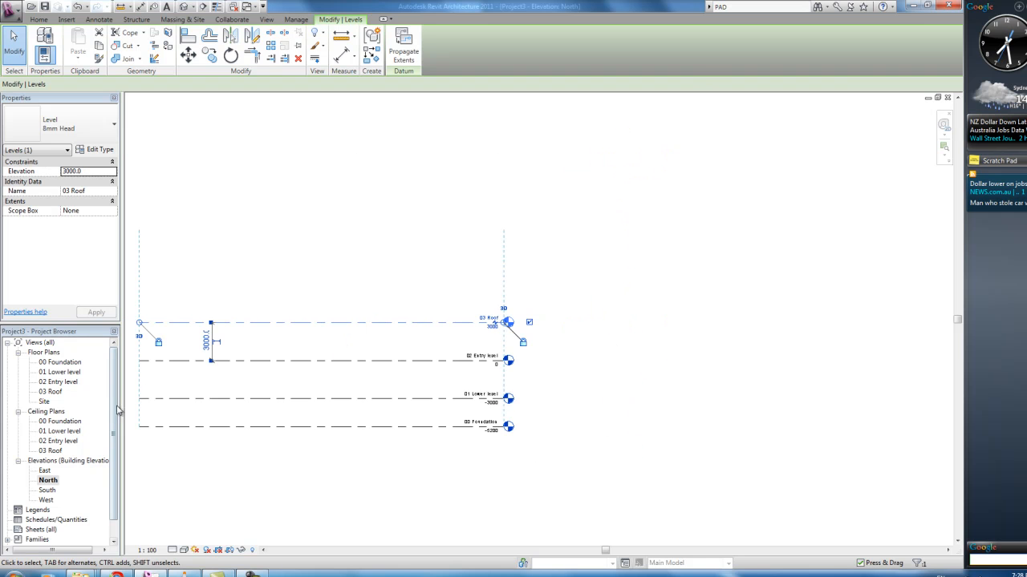